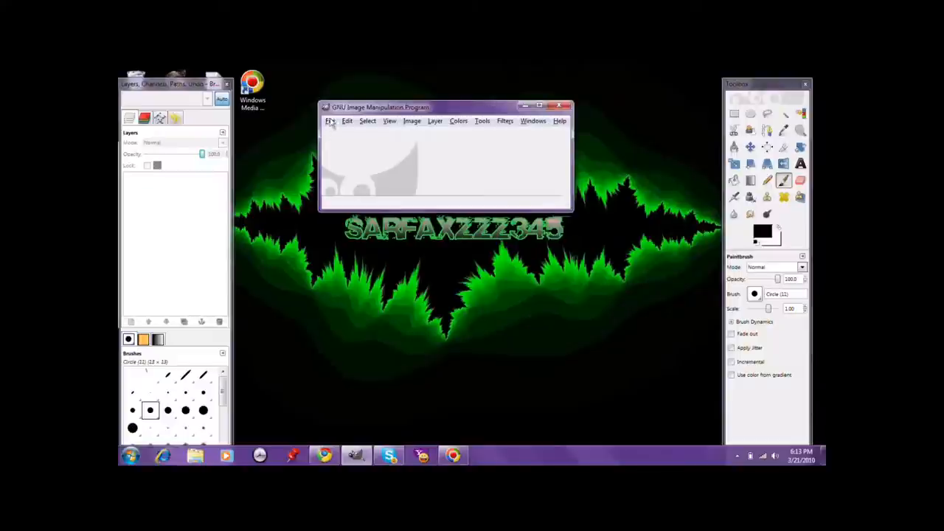
- Create a new blank image 1000 pixels wide
{"action": "left_click", "coordinate": [330, 121]}
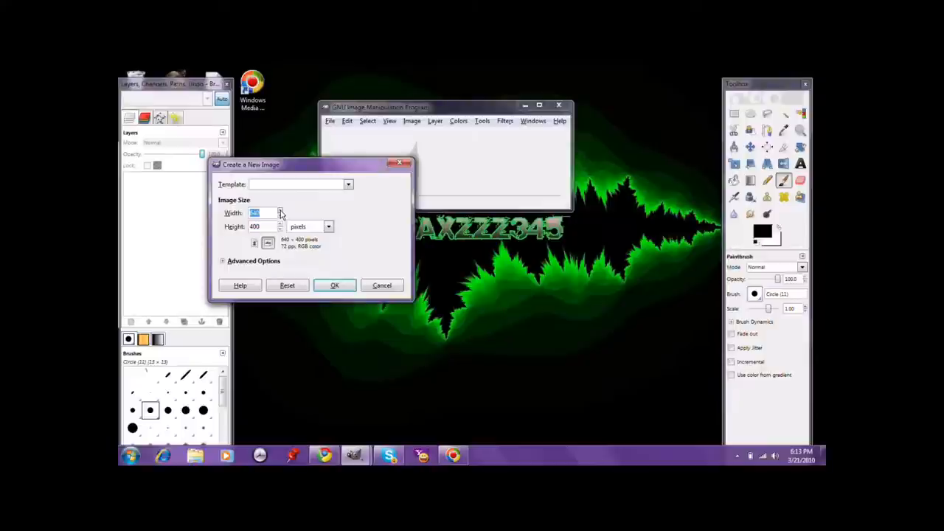
{"action": "type", "text": "1000"}
{"action": "left_click", "coordinate": [266, 225]}
{"action": "type", "text": "900"}
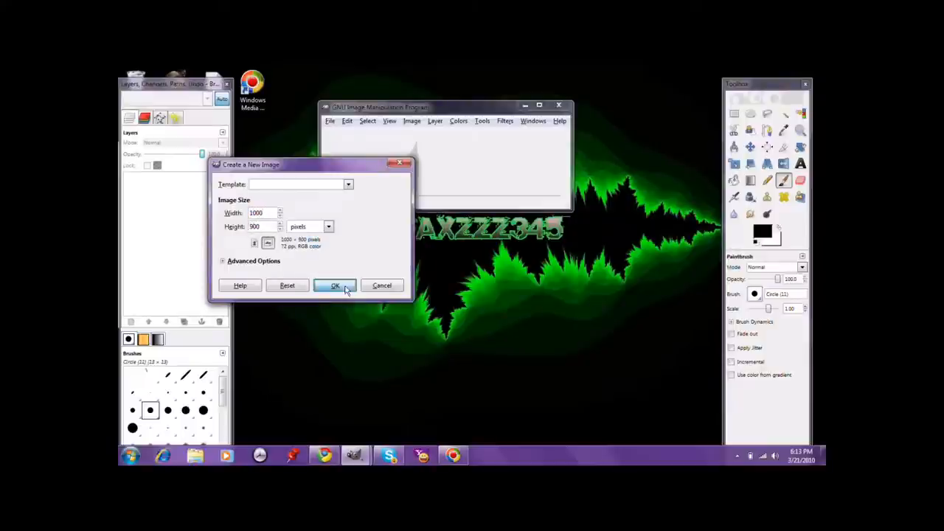
{"action": "left_click", "coordinate": [334, 286]}
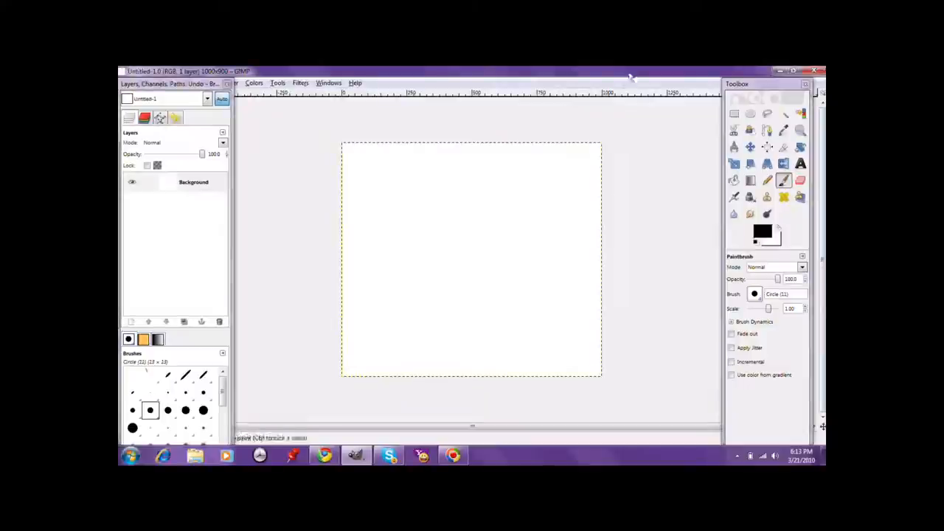
- Launch Fractal Explorer and zero the red channel density so the Mandelbrot renders green on black
{"action": "left_click", "coordinate": [299, 83]}
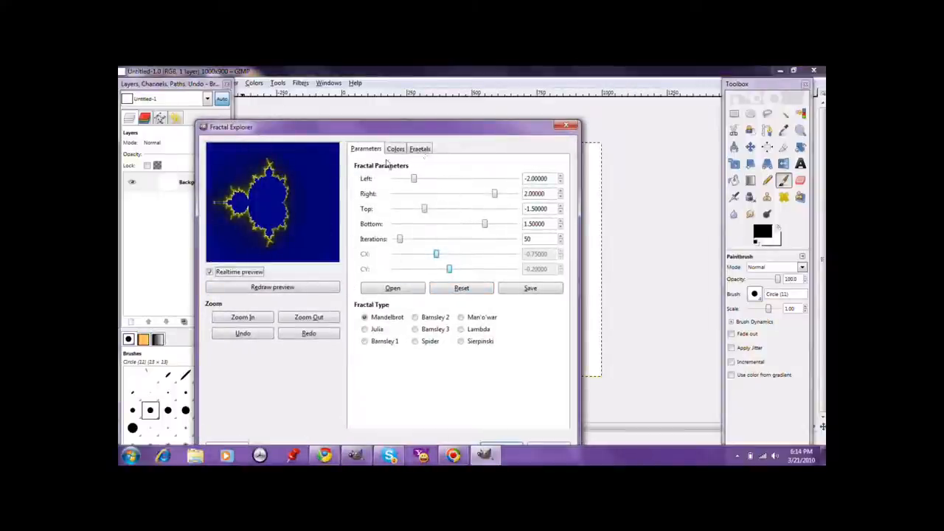
{"action": "left_click", "coordinate": [396, 147]}
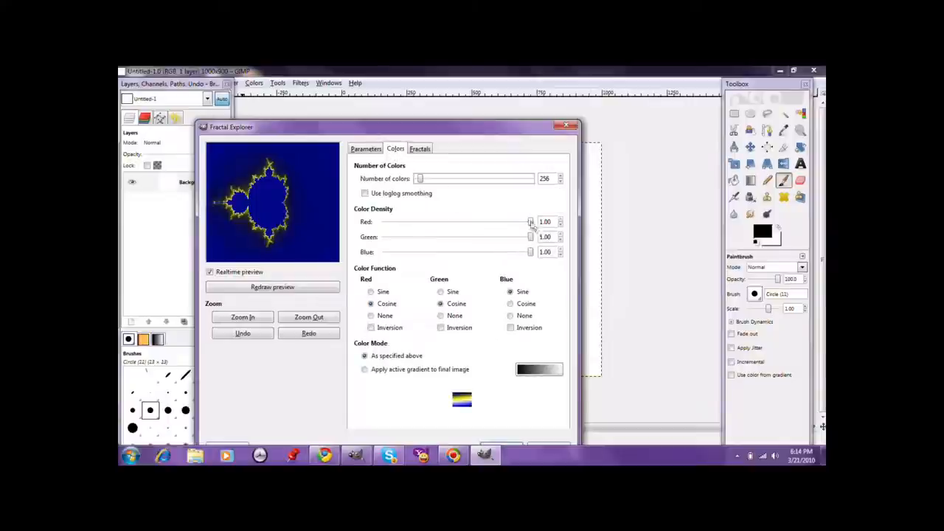
{"action": "left_click_drag", "start_coordinate": [530, 221], "coordinate": [384, 222]}
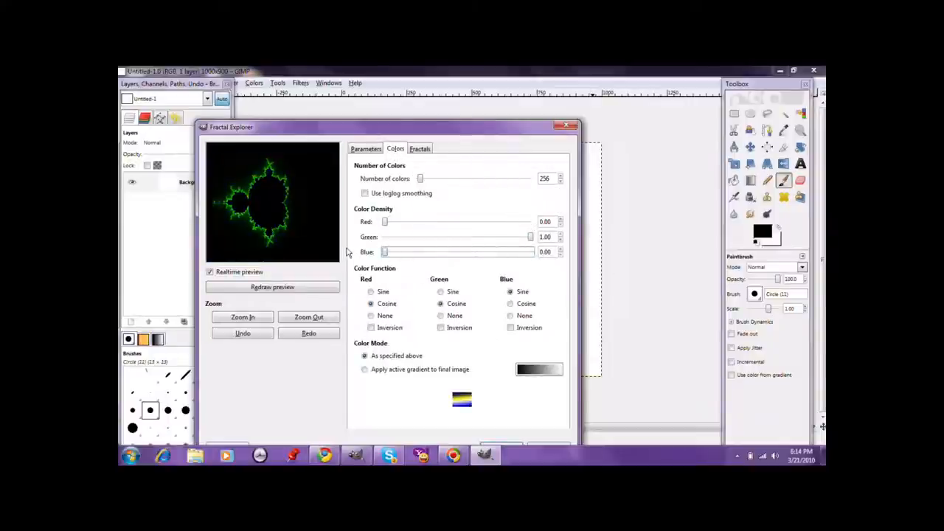
{"action": "left_click", "coordinate": [366, 147]}
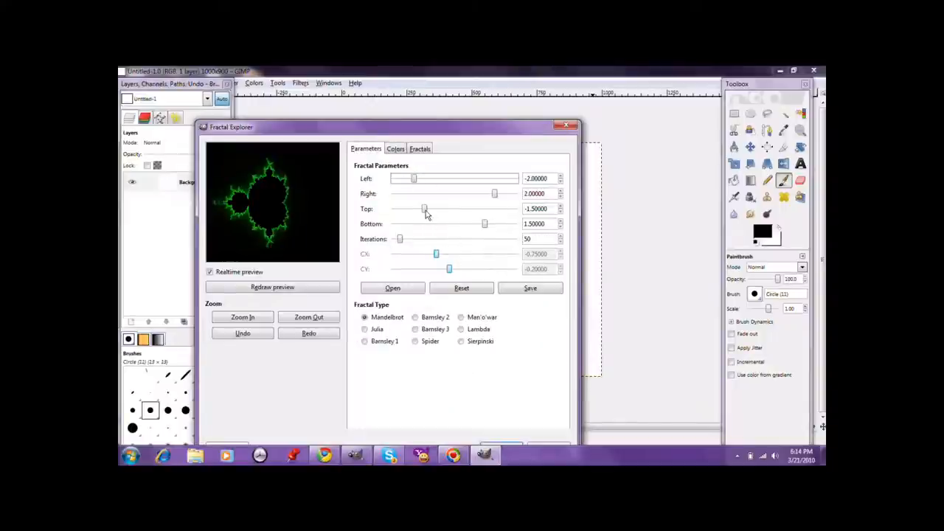
{"action": "mouse_move", "coordinate": [439, 253]}
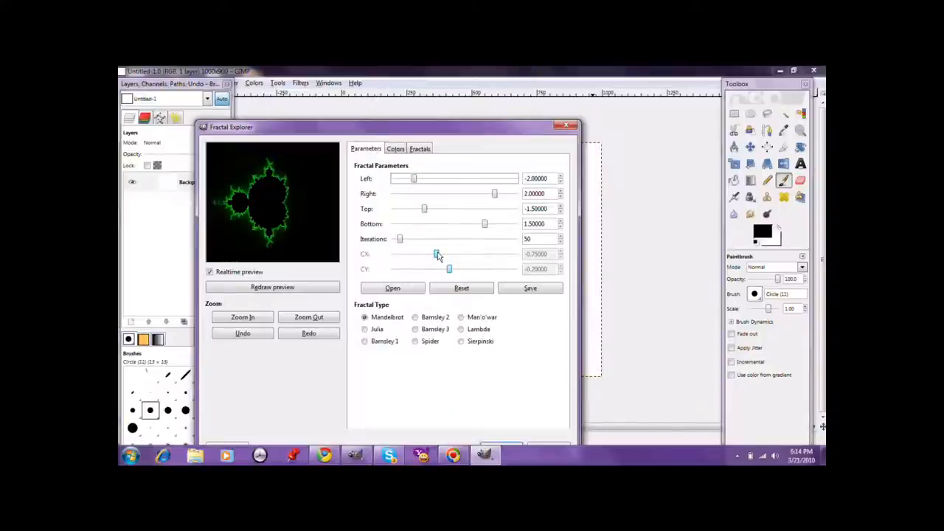
{"action": "mouse_move", "coordinate": [437, 253]}
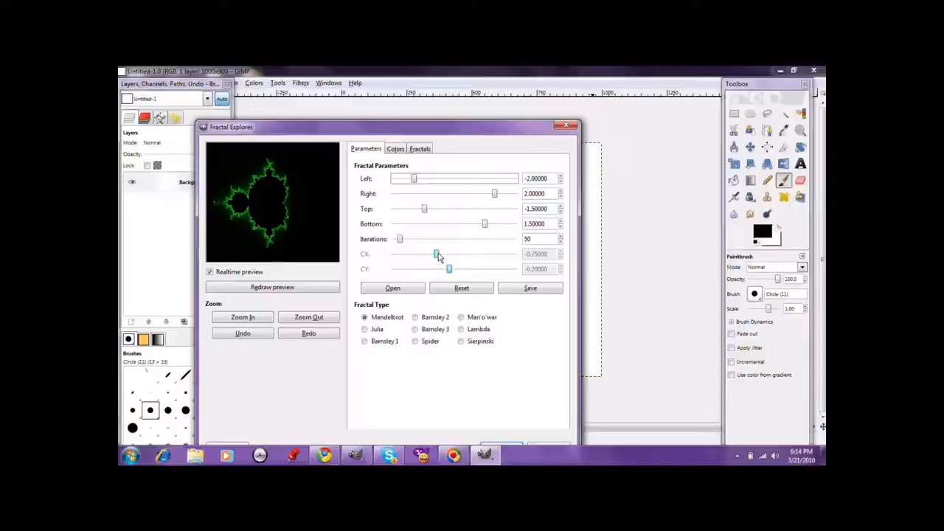
{"action": "mouse_move", "coordinate": [440, 254]}
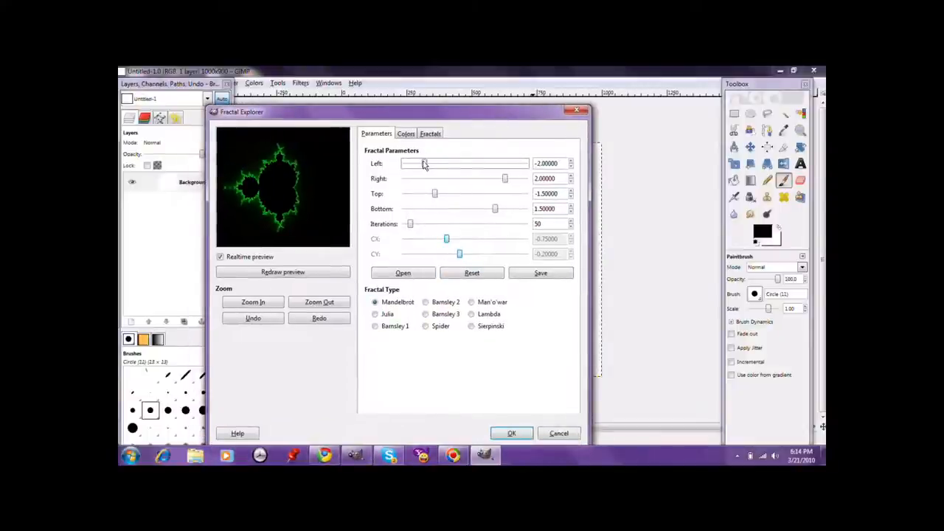
- Pull the fractal's left, right (0.75) and top bounds inward and lower the iteration count
{"action": "left_click_drag", "start_coordinate": [423, 163], "coordinate": [428, 162]}
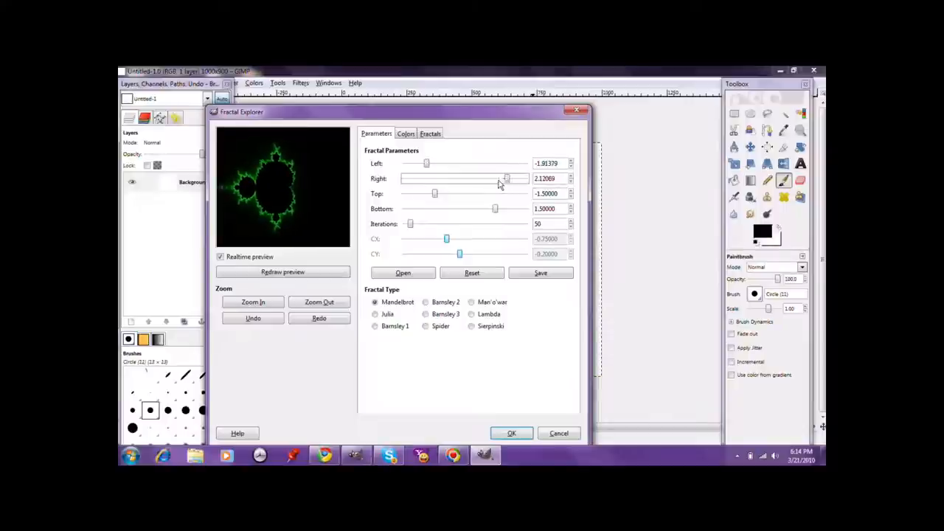
{"action": "left_click_drag", "start_coordinate": [508, 178], "coordinate": [479, 179]}
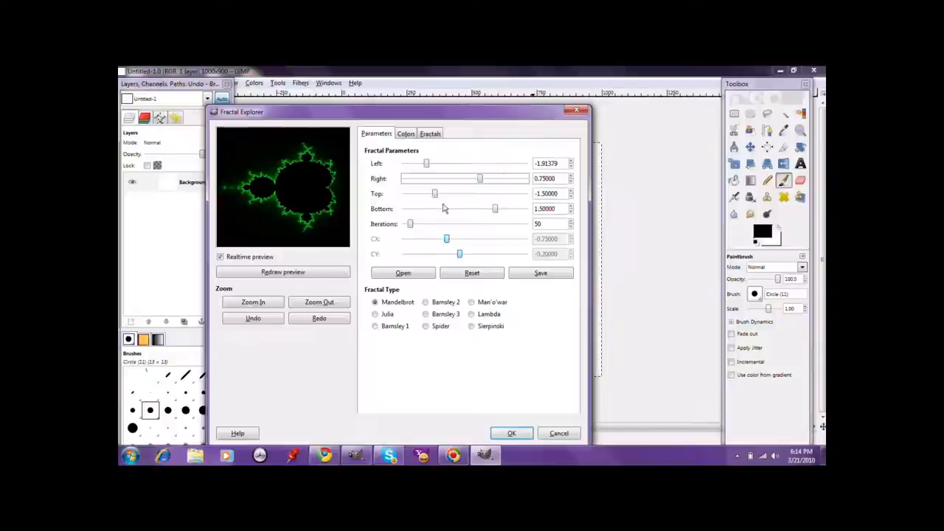
{"action": "left_click_drag", "start_coordinate": [434, 194], "coordinate": [428, 193]}
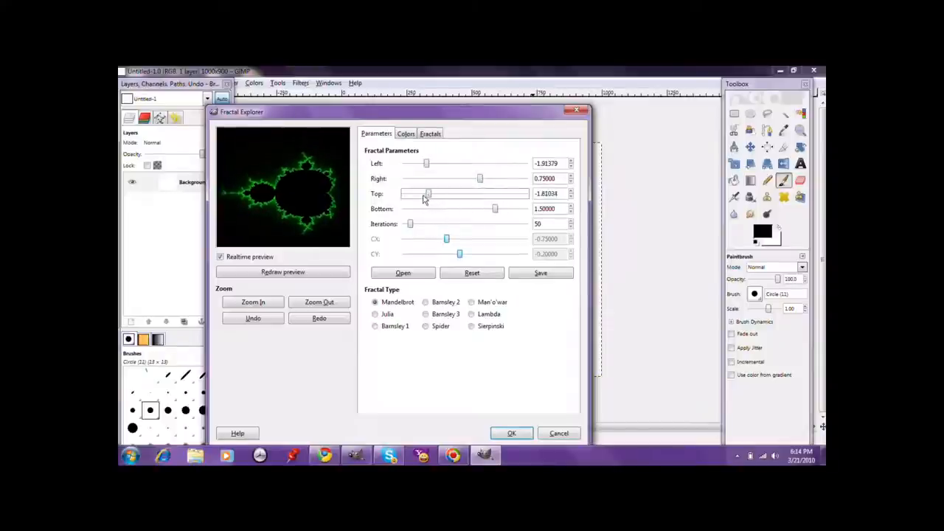
{"action": "left_click_drag", "start_coordinate": [424, 193], "coordinate": [434, 193]}
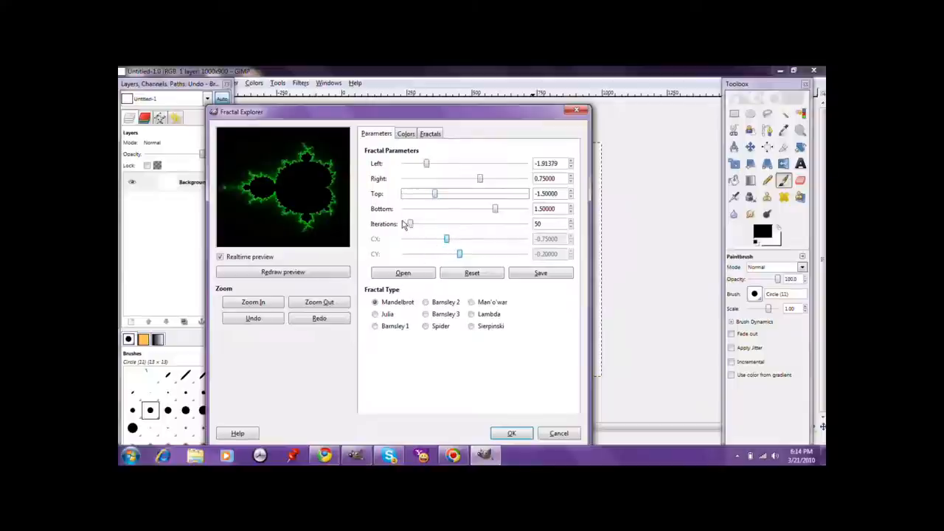
{"action": "left_click_drag", "start_coordinate": [410, 225], "coordinate": [406, 224]}
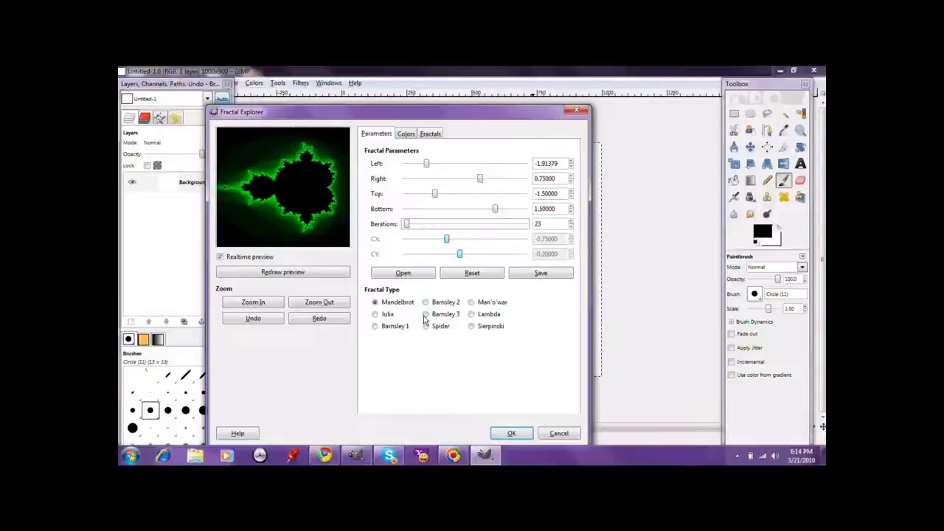
- Switch the fractal type to Barnsley 2 and widen its left and right boundaries
{"action": "left_click", "coordinate": [425, 315]}
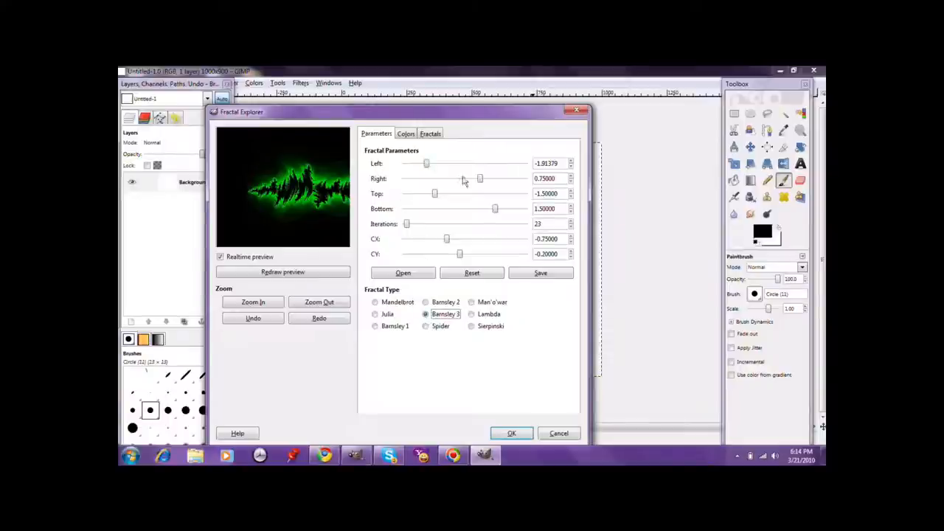
{"action": "left_click_drag", "start_coordinate": [479, 179], "coordinate": [504, 178]}
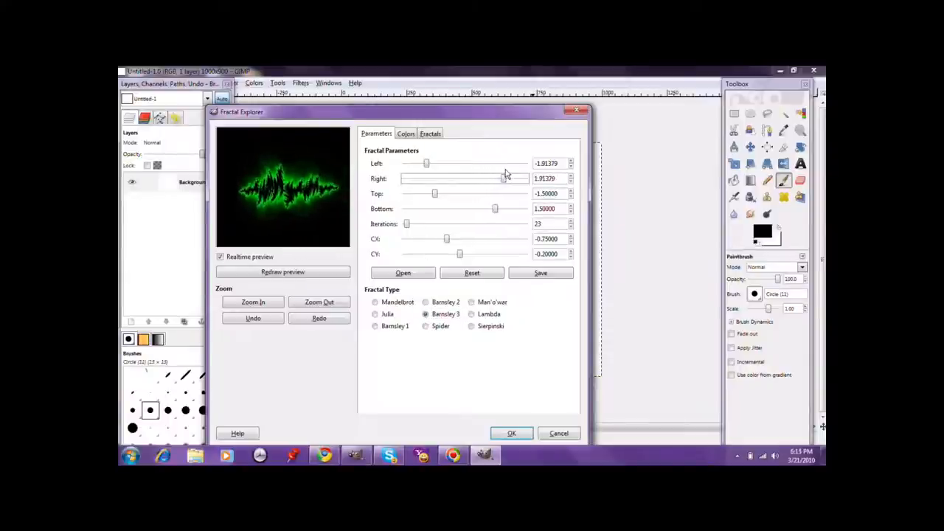
{"action": "left_click_drag", "start_coordinate": [425, 162], "coordinate": [450, 162]}
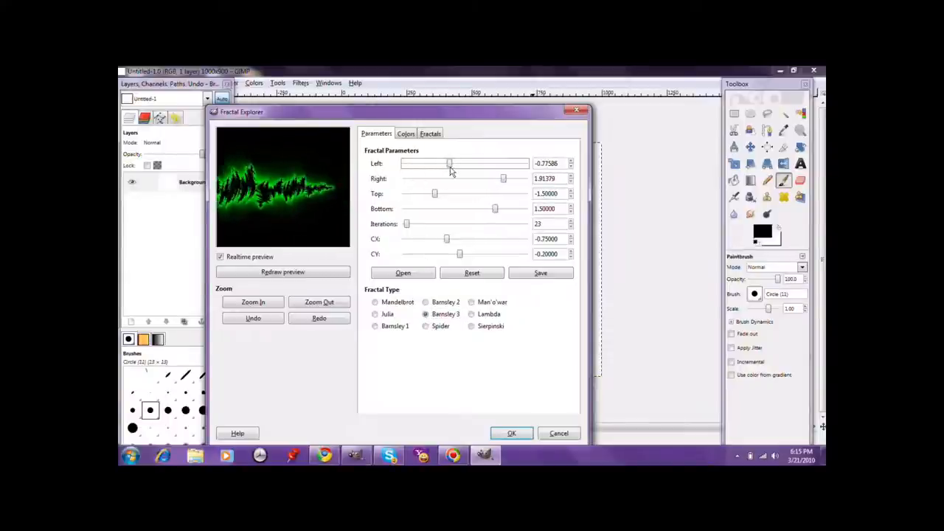
{"action": "left_click_drag", "start_coordinate": [450, 162], "coordinate": [436, 163]}
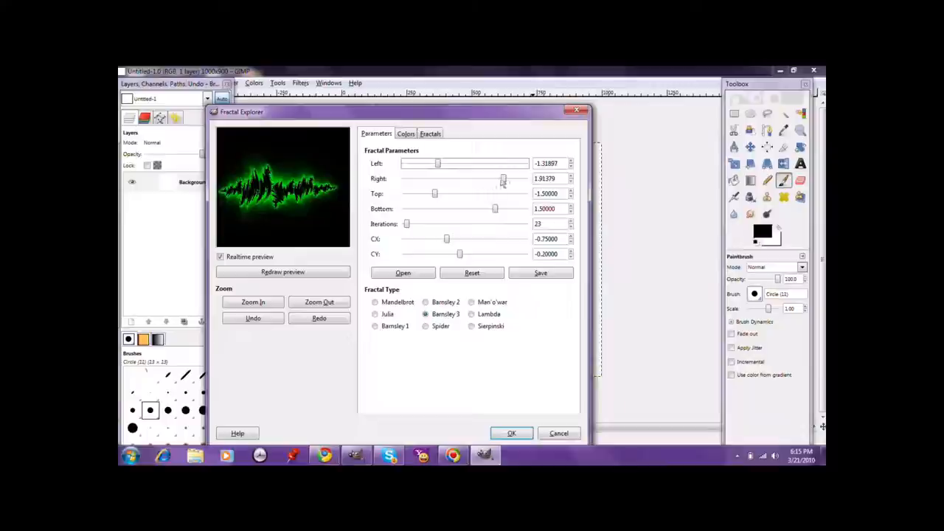
{"action": "left_click_drag", "start_coordinate": [505, 178], "coordinate": [495, 179]}
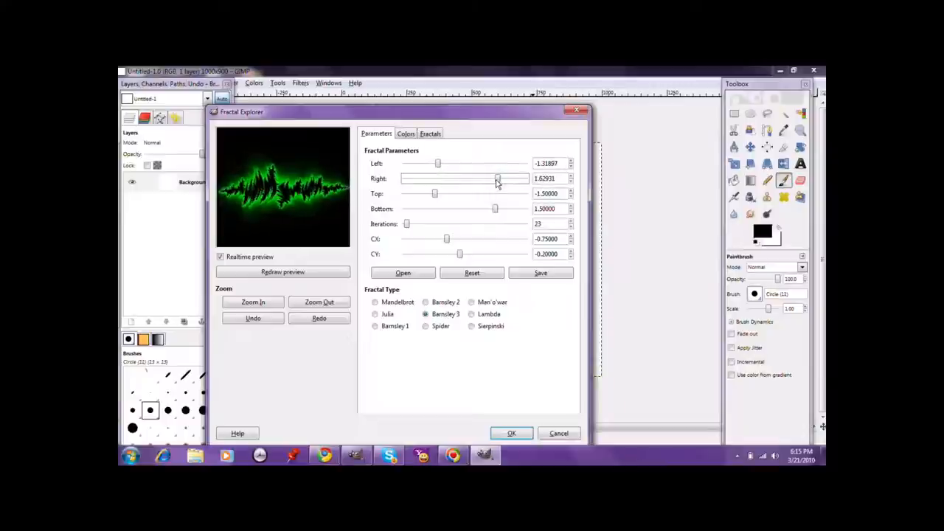
{"action": "left_click_drag", "start_coordinate": [499, 178], "coordinate": [498, 178]}
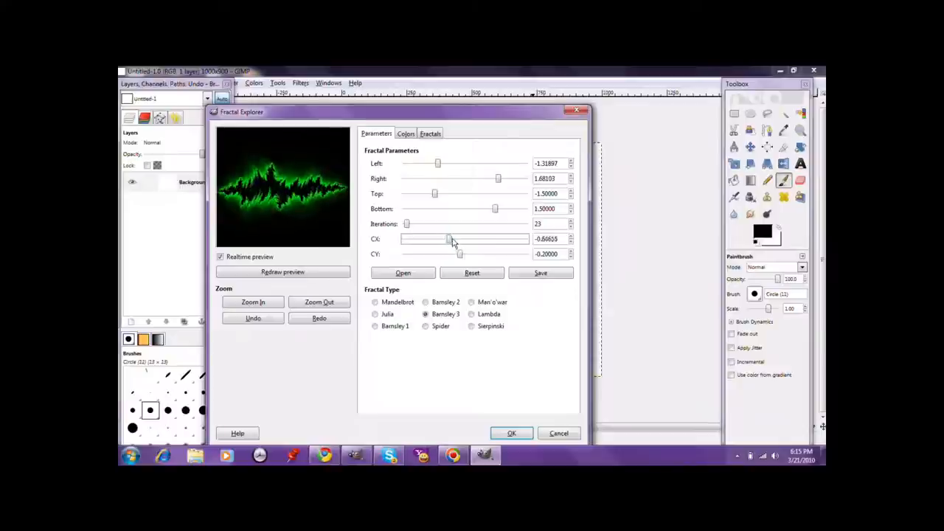
- Tune the top, bottom, CX and CY values into a tall symmetric burst and apply it to the canvas
{"action": "left_click_drag", "start_coordinate": [449, 239], "coordinate": [461, 239]}
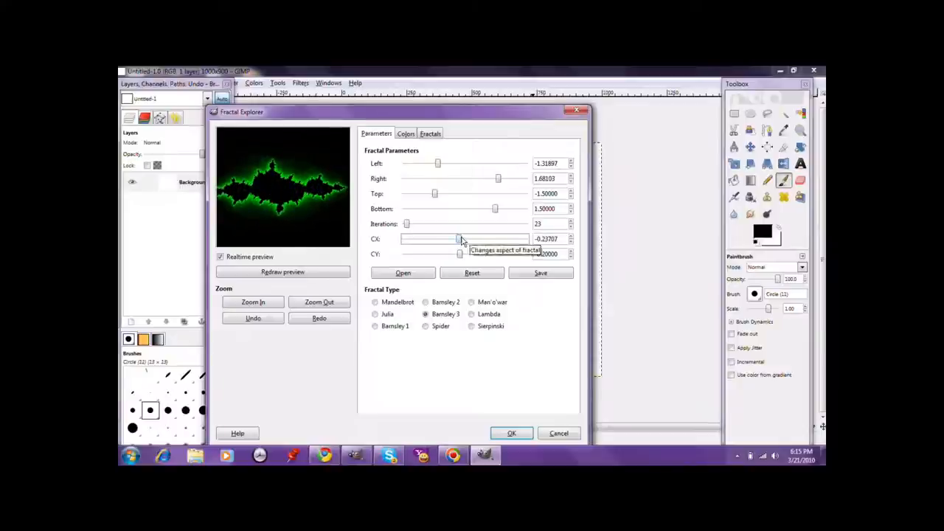
{"action": "left_click_drag", "start_coordinate": [460, 239], "coordinate": [452, 239]}
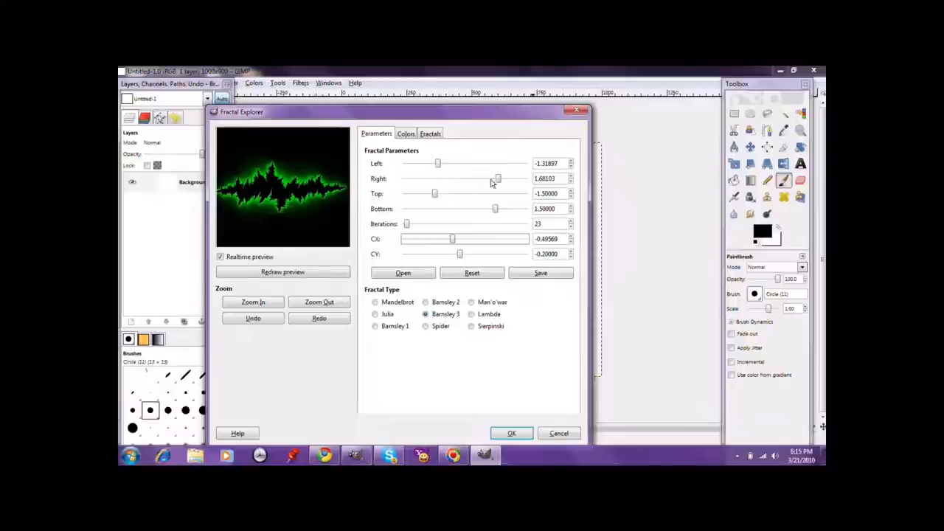
{"action": "left_click_drag", "start_coordinate": [434, 193], "coordinate": [452, 193]}
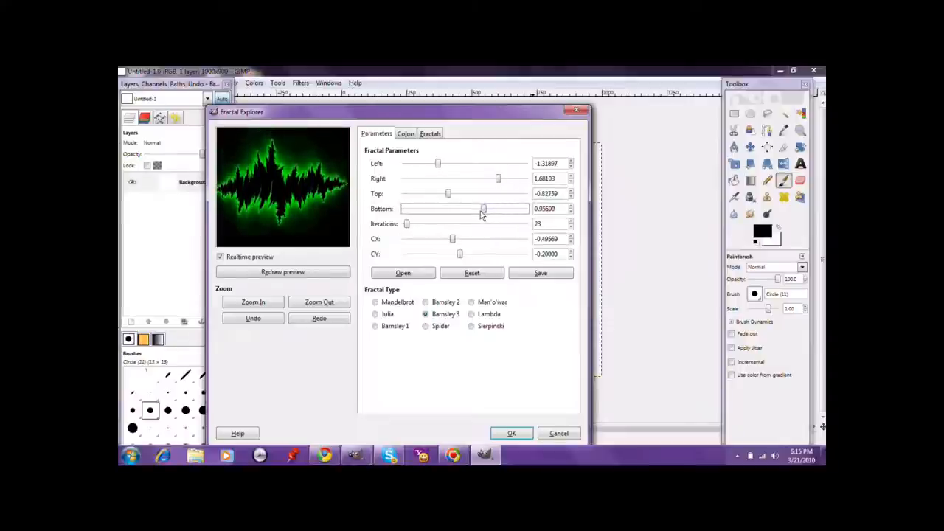
{"action": "left_click_drag", "start_coordinate": [484, 209], "coordinate": [484, 209]}
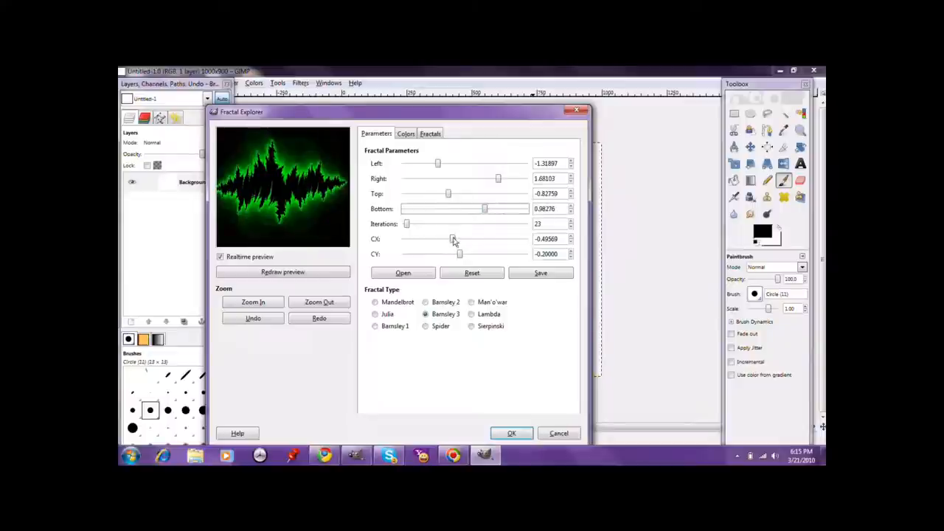
{"action": "left_click_drag", "start_coordinate": [454, 239], "coordinate": [457, 239]}
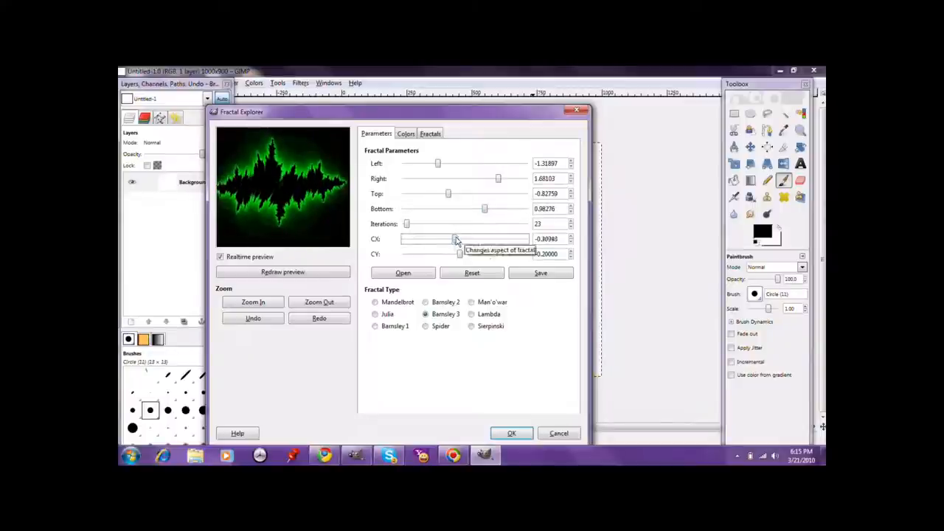
{"action": "left_click_drag", "start_coordinate": [461, 253], "coordinate": [454, 254]}
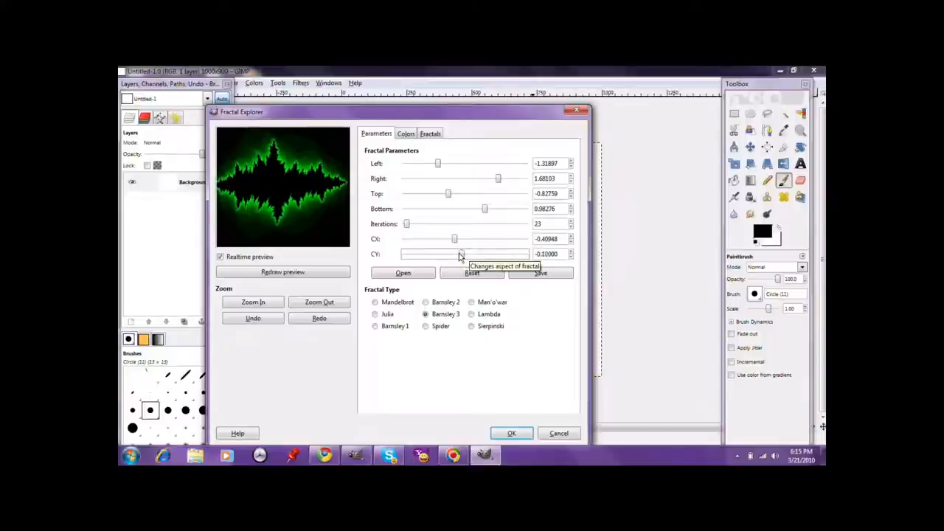
{"action": "left_click_drag", "start_coordinate": [455, 254], "coordinate": [463, 254]}
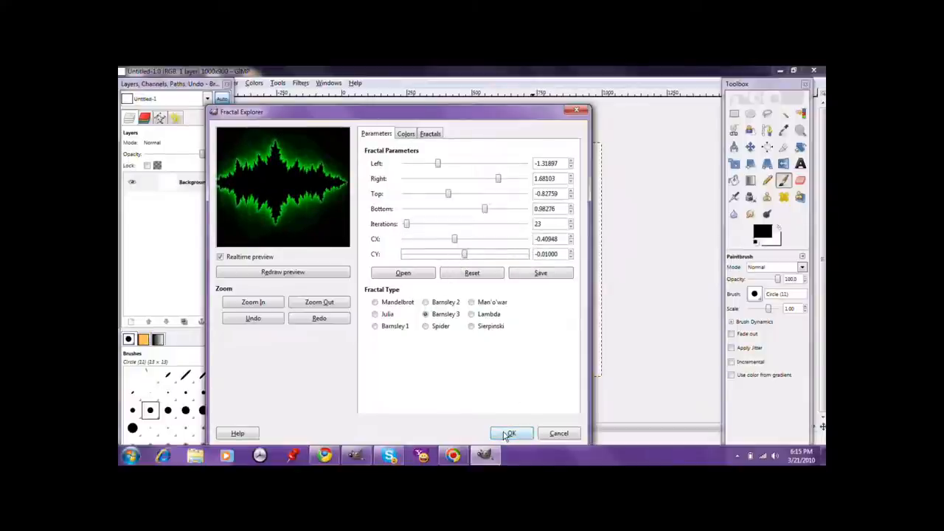
{"action": "left_click", "coordinate": [510, 434]}
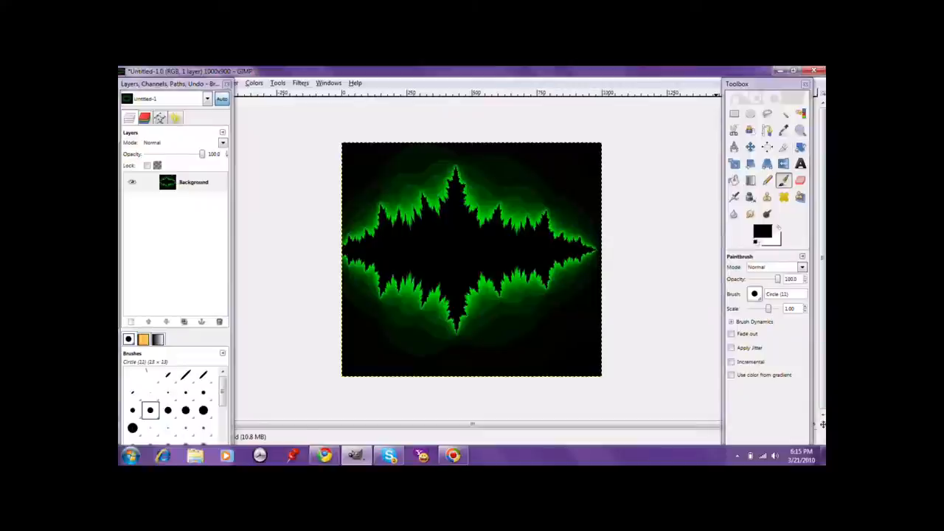
- Select the Text tool, choose a font and set the text colour to green
{"action": "left_click", "coordinate": [800, 164]}
{"action": "type", "text": "l"}
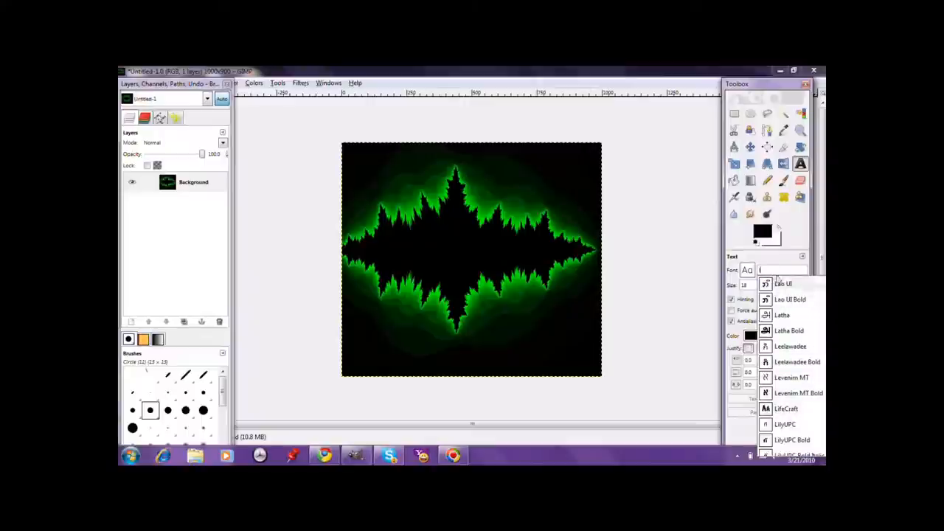
{"action": "left_click", "coordinate": [748, 270]}
{"action": "type", "text": "b"}
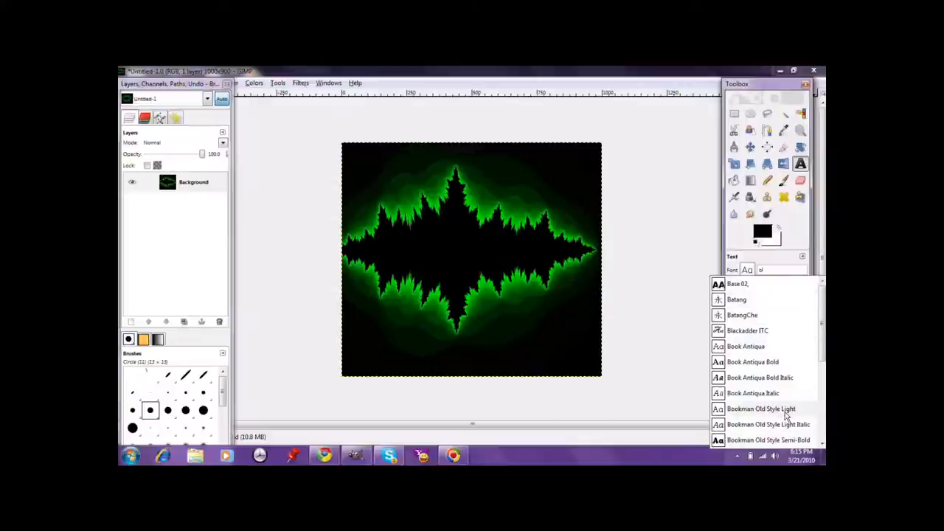
{"action": "left_click", "coordinate": [738, 283]}
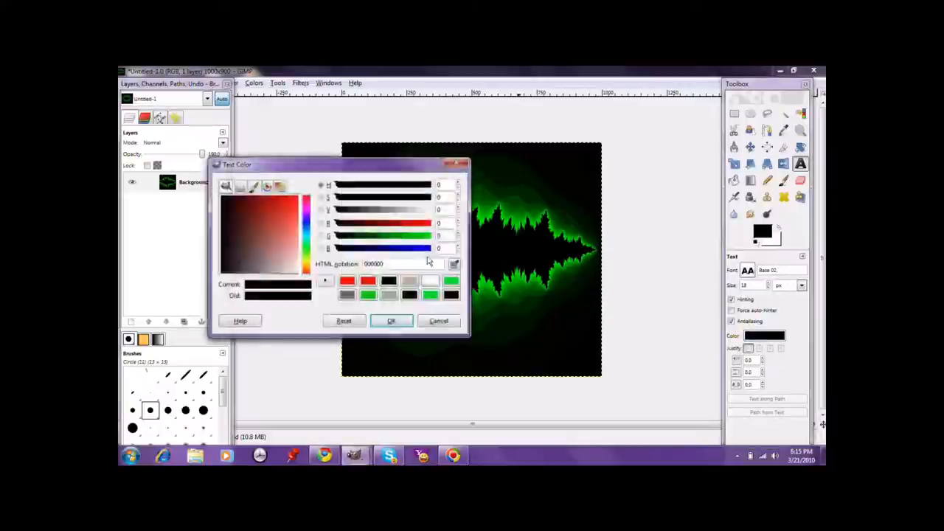
{"action": "left_click", "coordinate": [294, 204]}
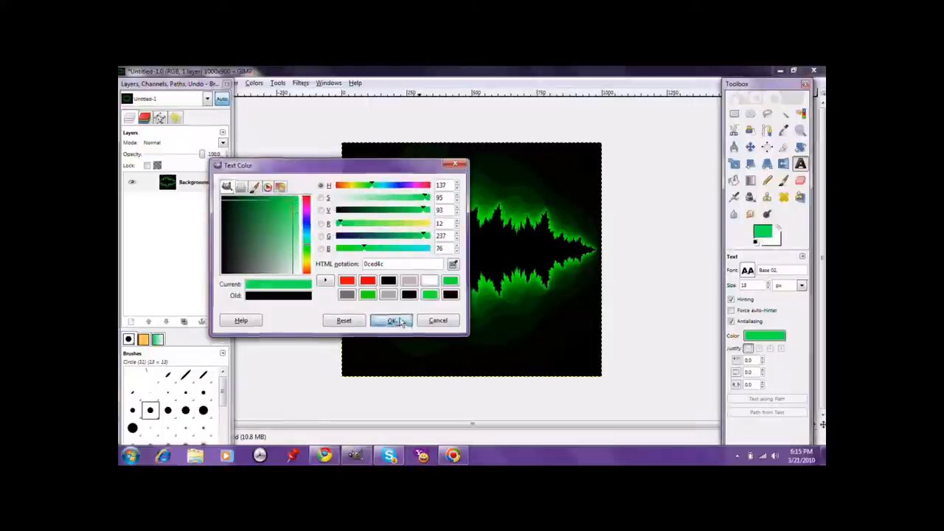
{"action": "left_click", "coordinate": [393, 320]}
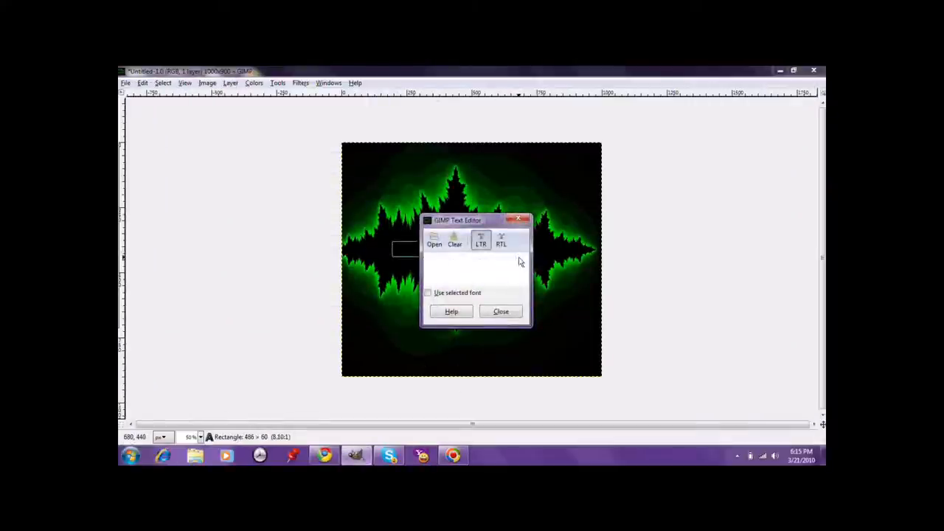
- Enter the logo text SARFAXZZZ345 as a new text layer over the fractal
{"action": "type", "text": "sa"}
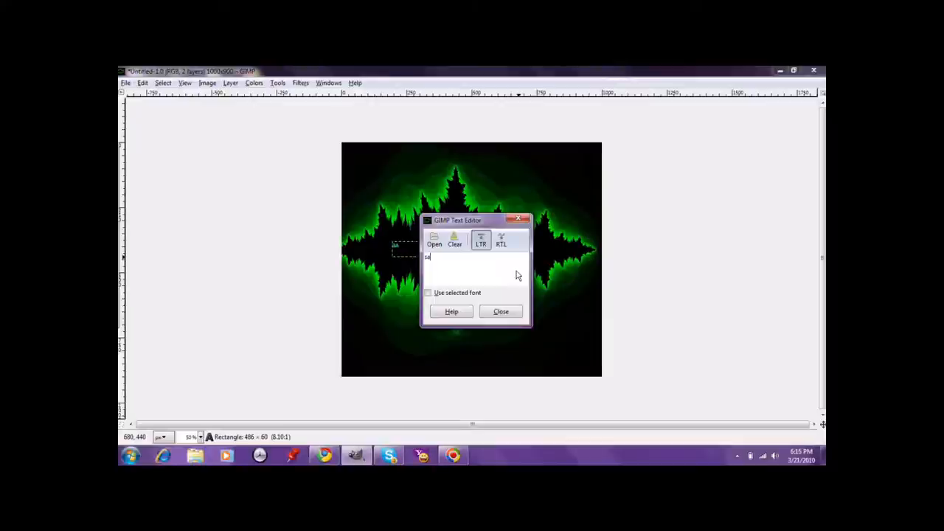
{"action": "type", "text": "AR"}
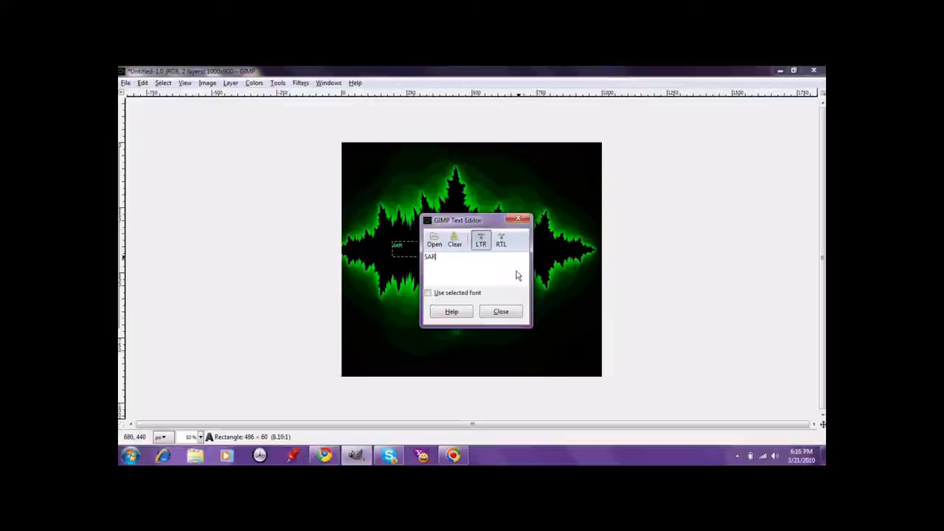
{"action": "type", "text": "FAAA\\"}
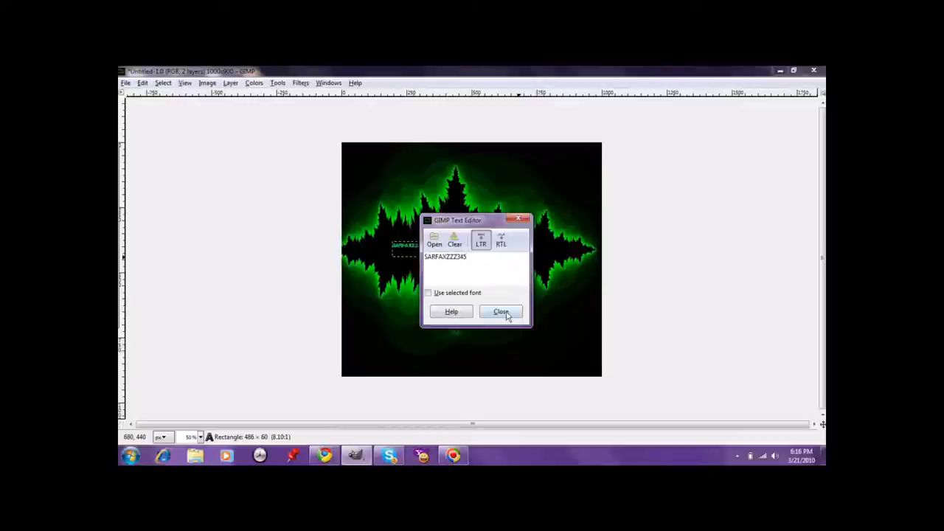
{"action": "left_click", "coordinate": [501, 311]}
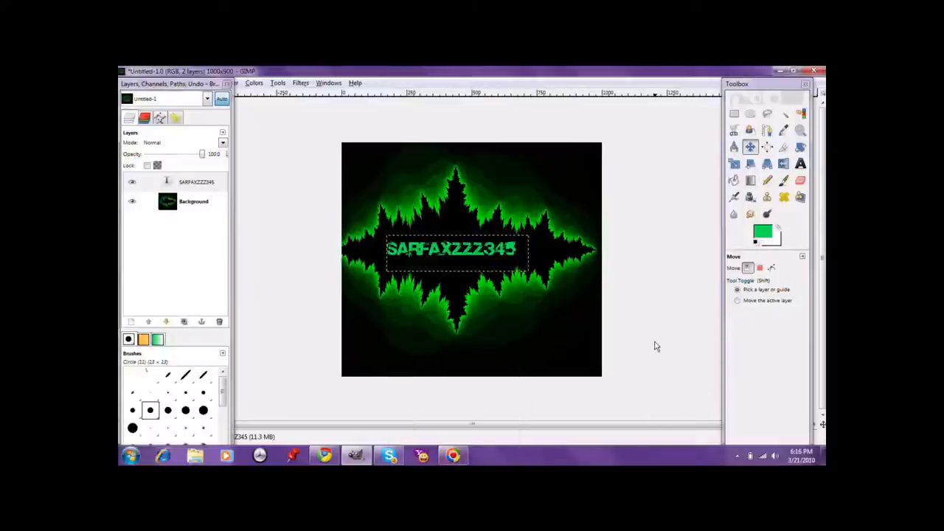
{"action": "mouse_move", "coordinate": [479, 452]}
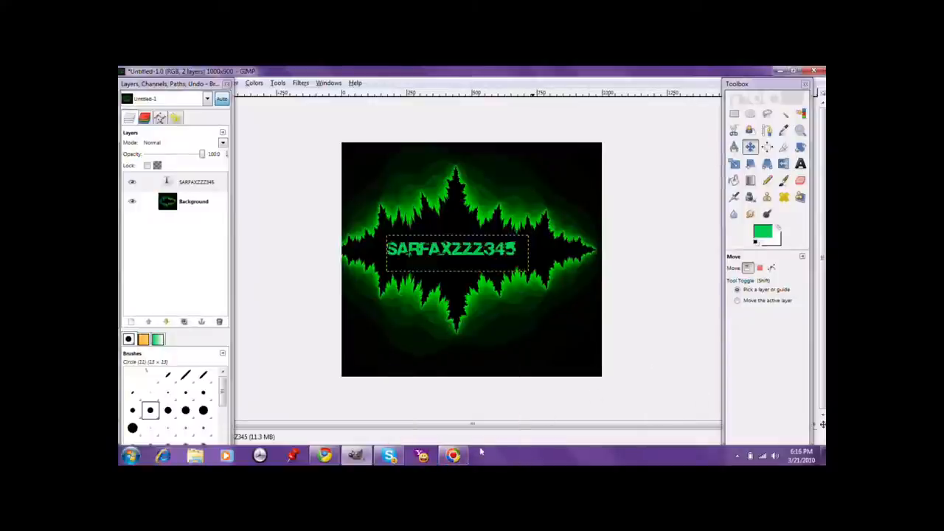